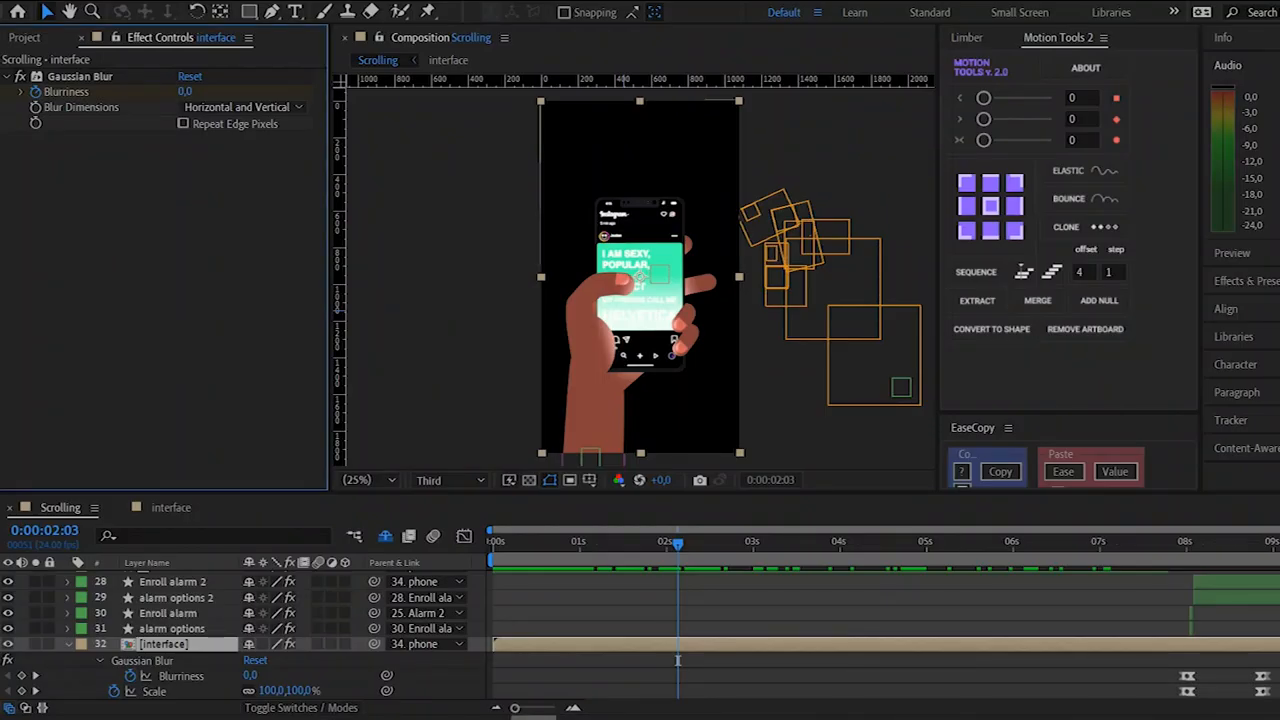
Jump back near the animation start and scroll to the Left Thumb top layer's keyframes
{"action": "left_click", "coordinate": [503, 540]}
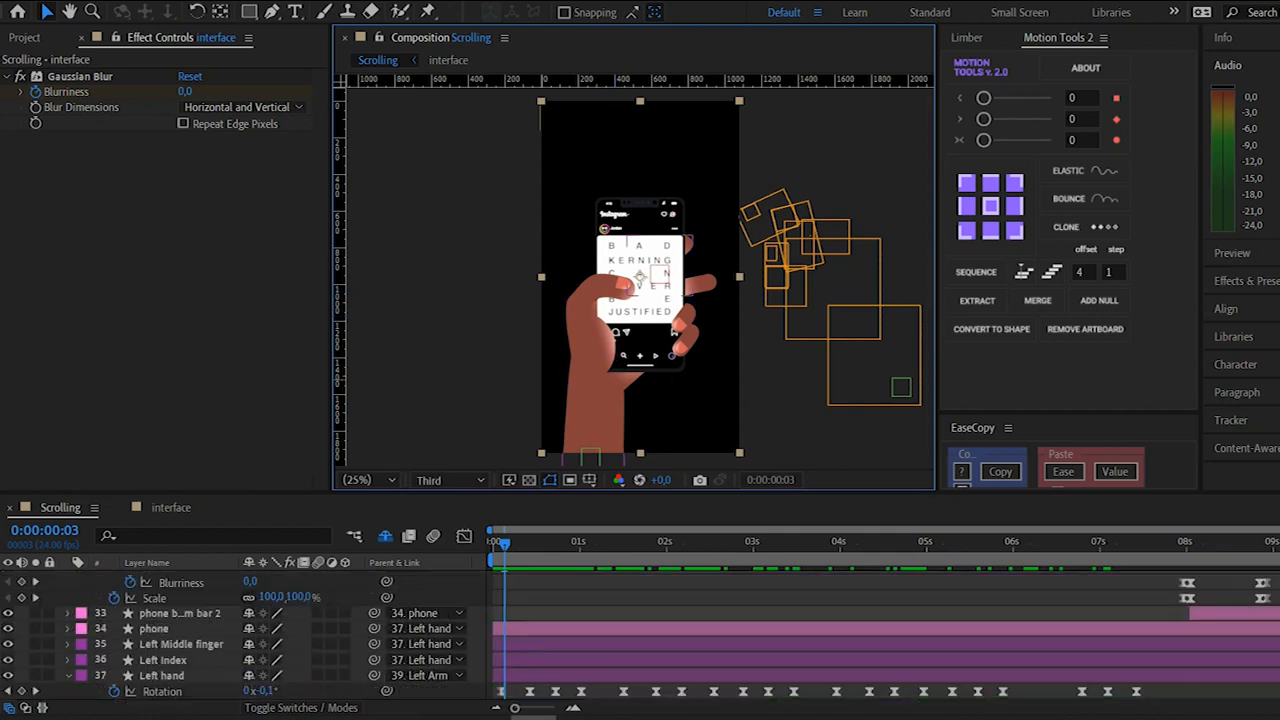
{"action": "scroll", "scroll_direction": "down", "scroll_amount": 3}
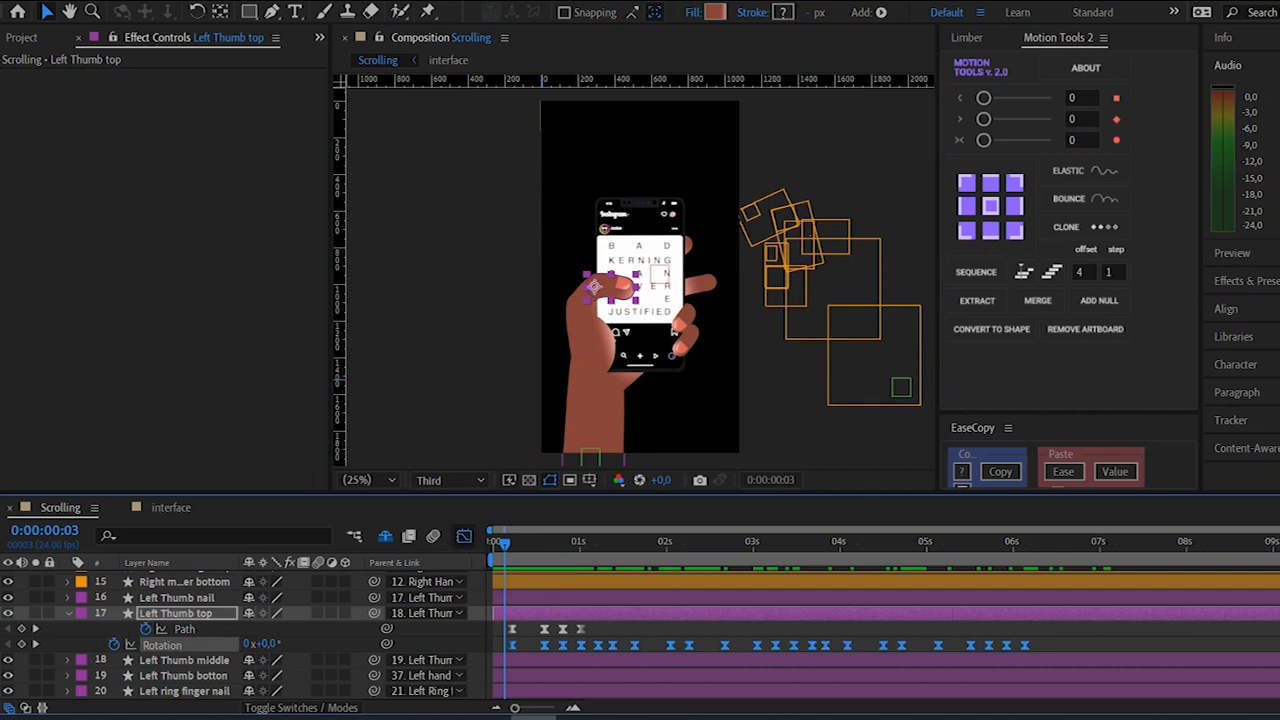
Preview the hand animation and move to about one second to view the Left Arm position keyframes
{"action": "left_click", "coordinate": [463, 537]}
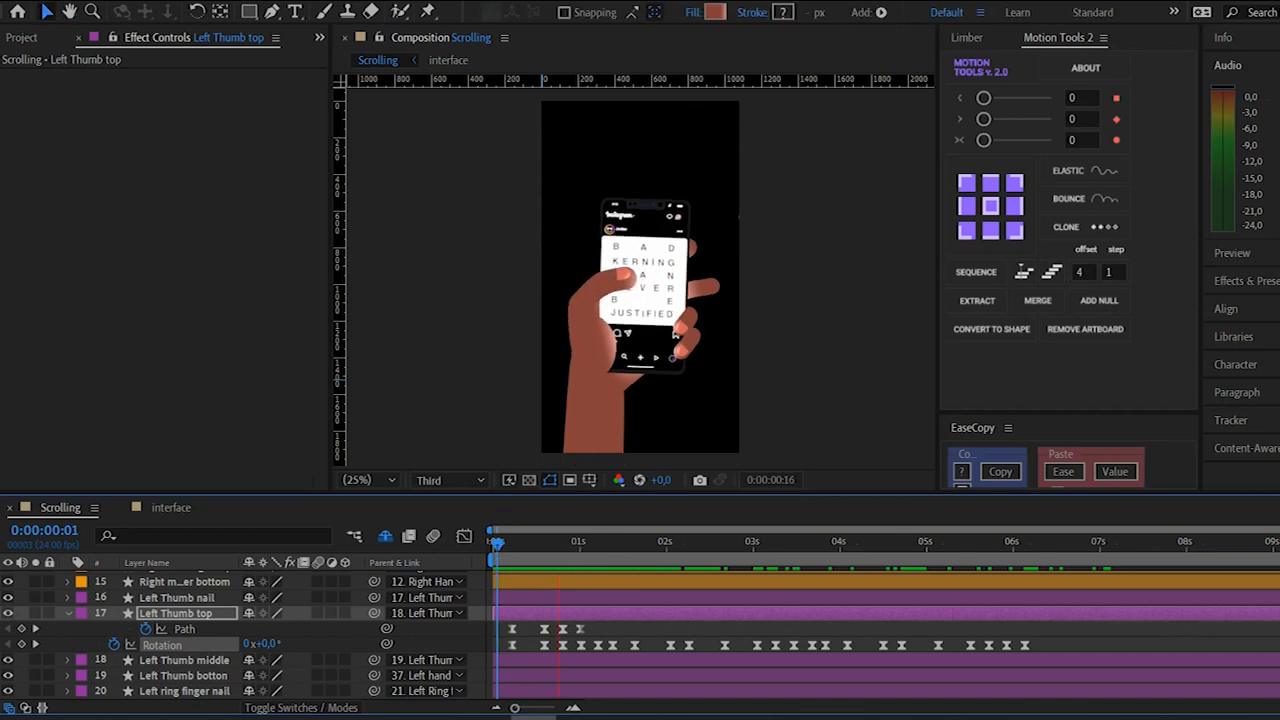
{"action": "left_click", "coordinate": [563, 543]}
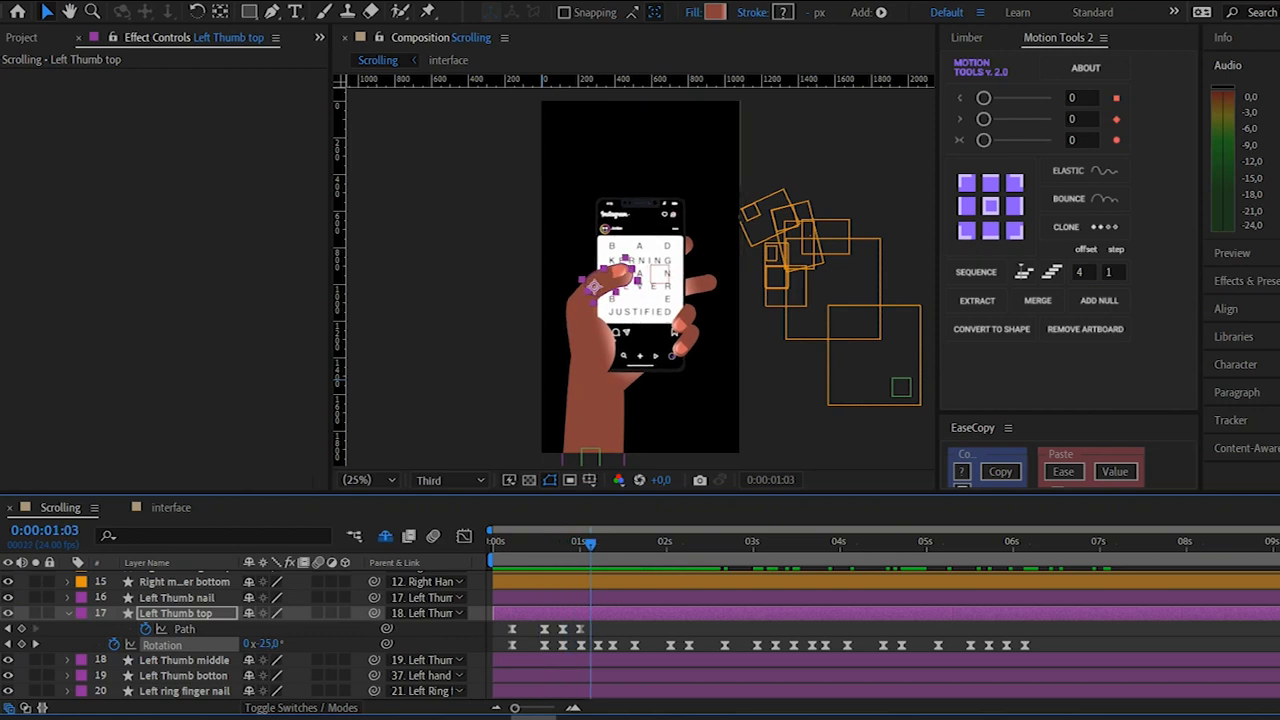
{"action": "left_click", "coordinate": [626, 541]}
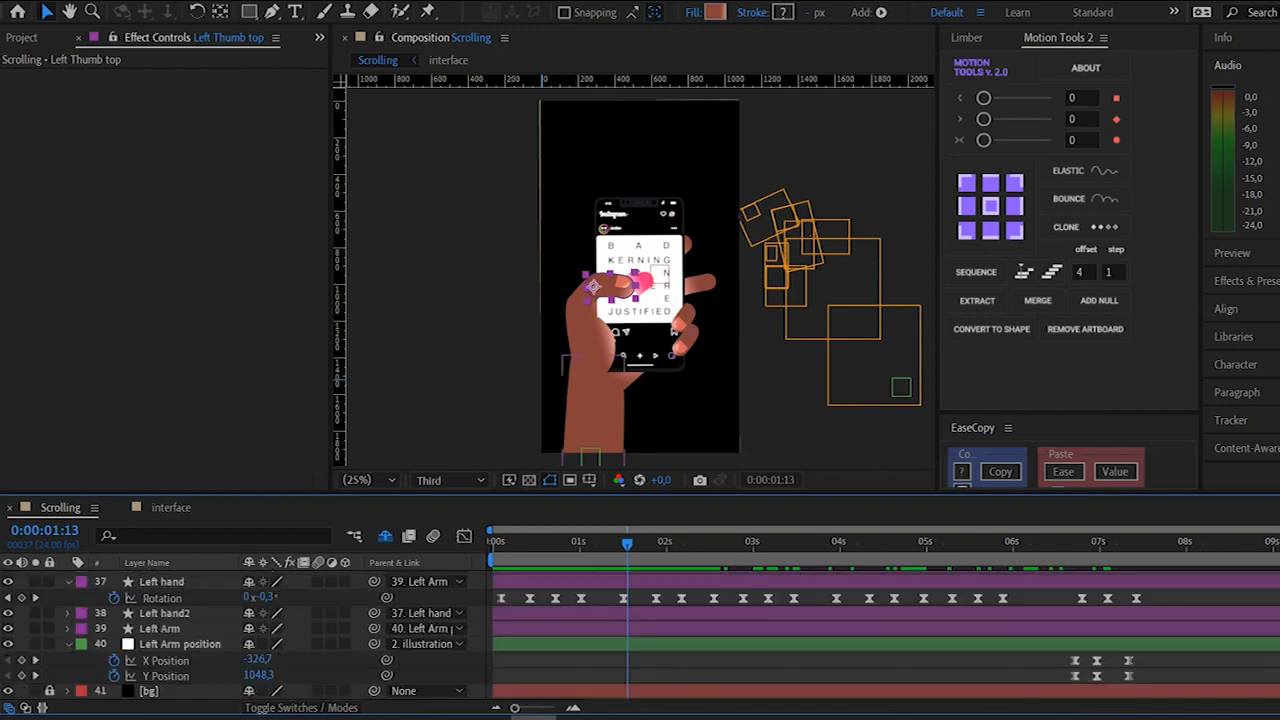
Select the Left hand layer and scrub from about one second through its rotation animation
{"action": "left_click", "coordinate": [161, 581]}
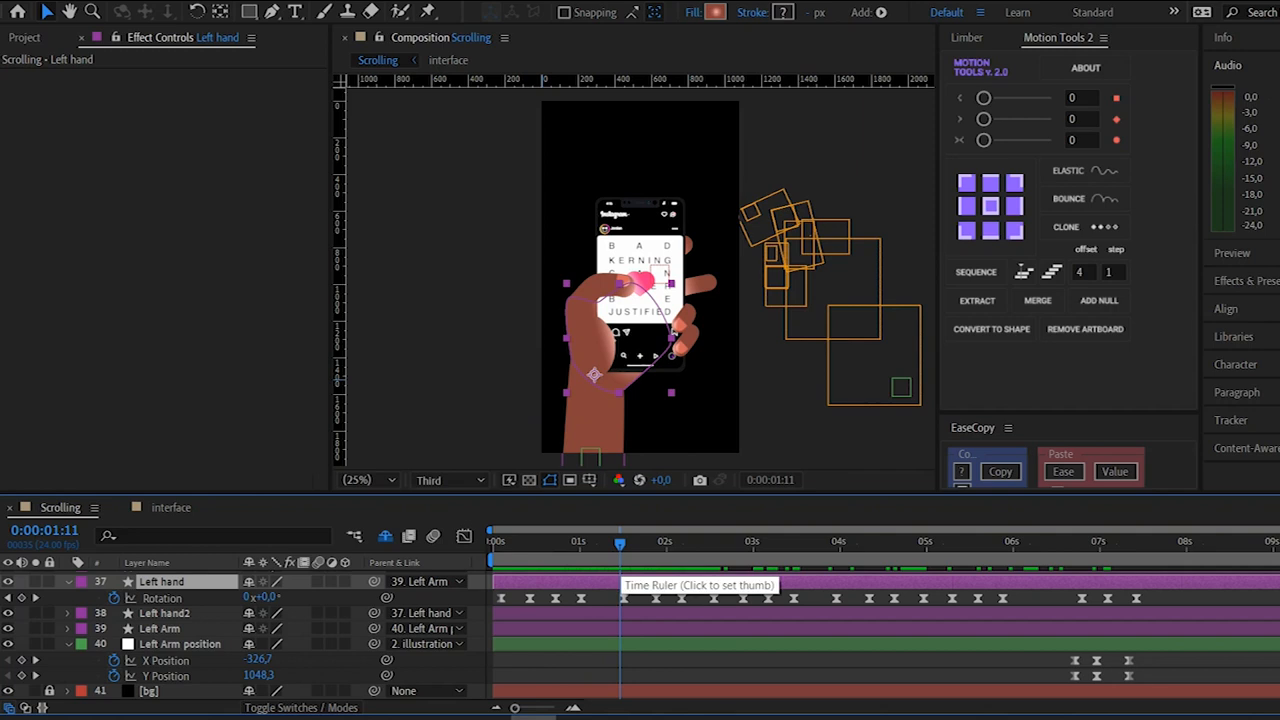
{"action": "left_click", "coordinate": [768, 541]}
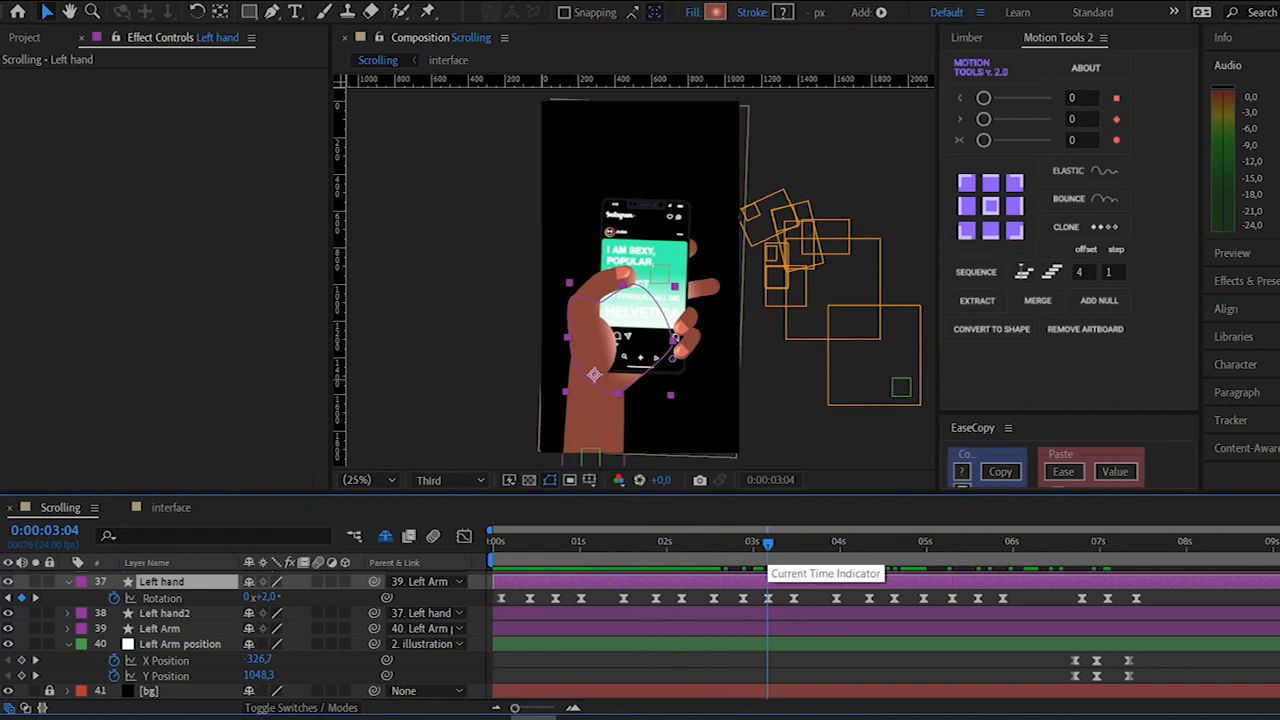
{"action": "left_click_drag", "start_coordinate": [768, 540], "coordinate": [605, 540]}
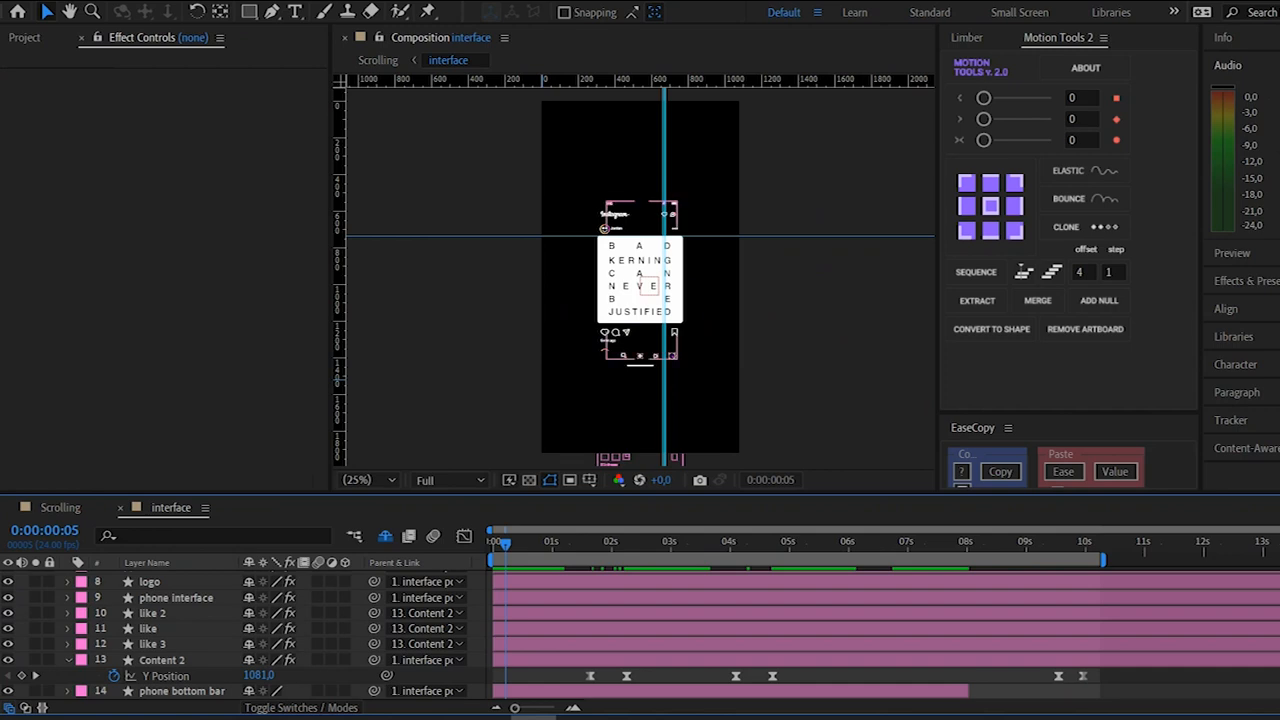
Go to 1:12 where the heart appears and select Content 2 to see its Set Matte and Deep Glow
{"action": "left_click", "coordinate": [582, 540]}
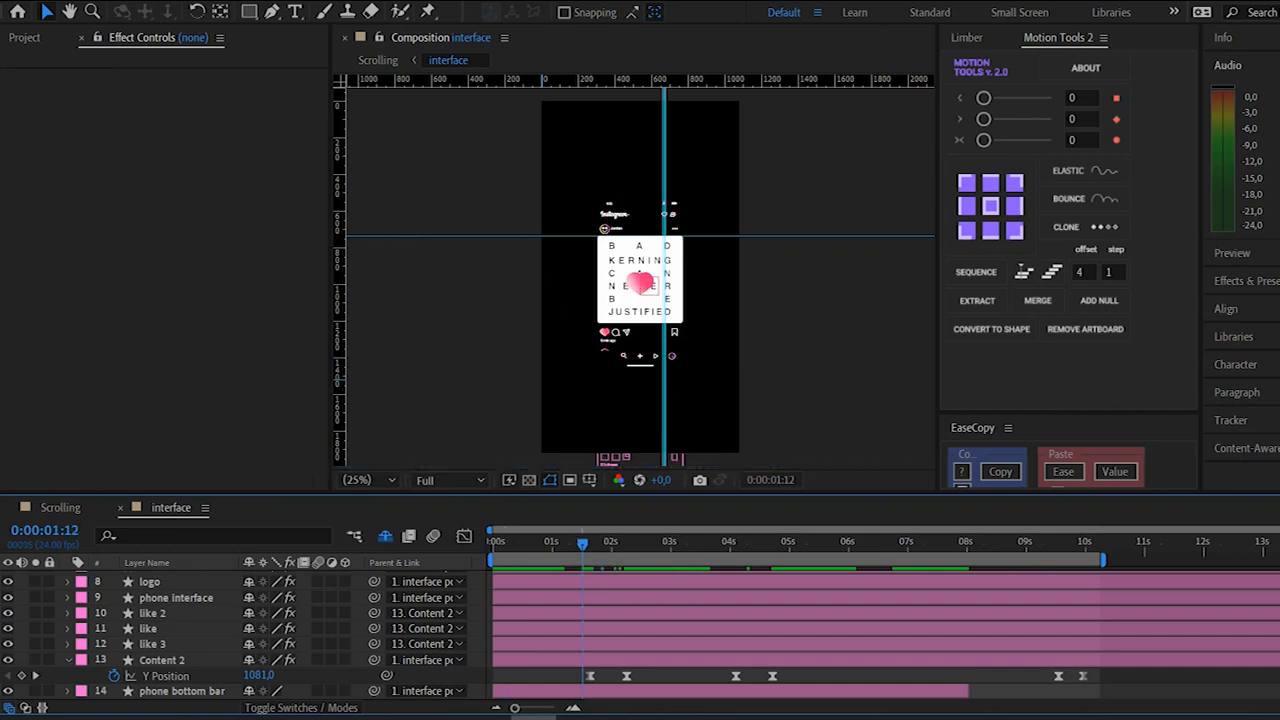
{"action": "left_click", "coordinate": [162, 659]}
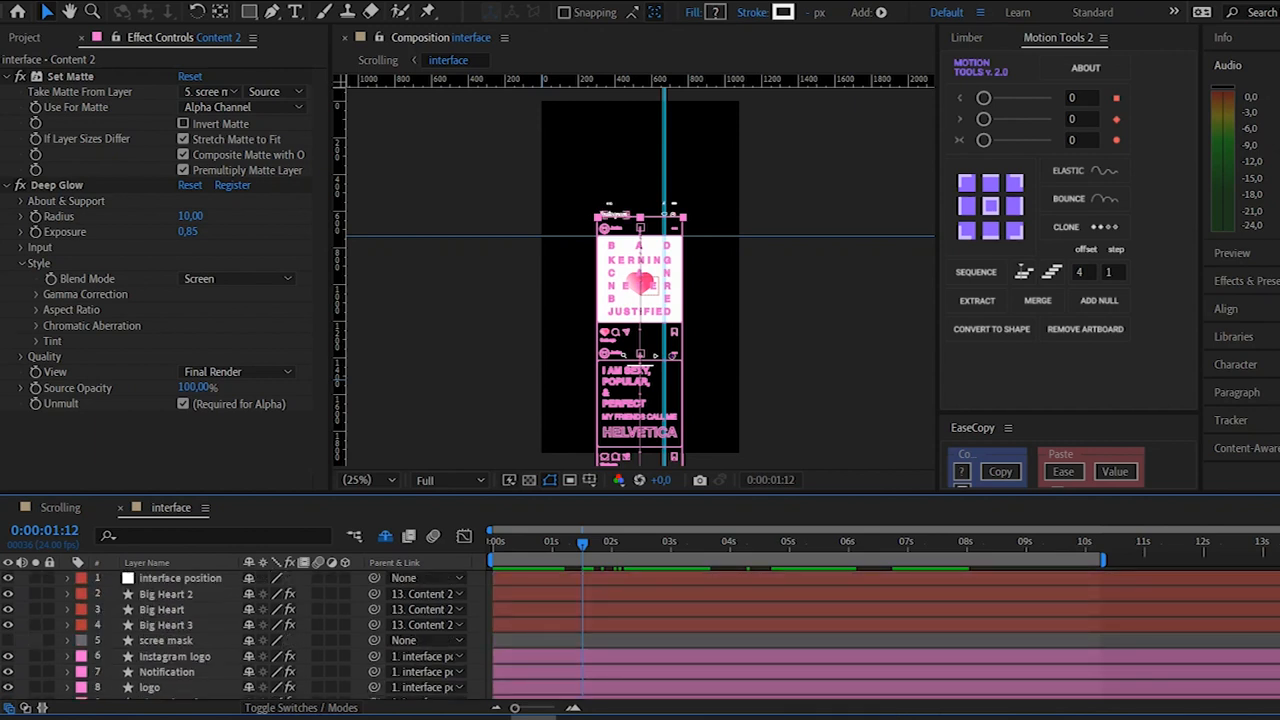
Scroll down and select Big Heart 2 to reveal its Scale keyframes, Deep Glow and Set Matte
{"action": "scroll", "scroll_direction": "down", "scroll_amount": 3}
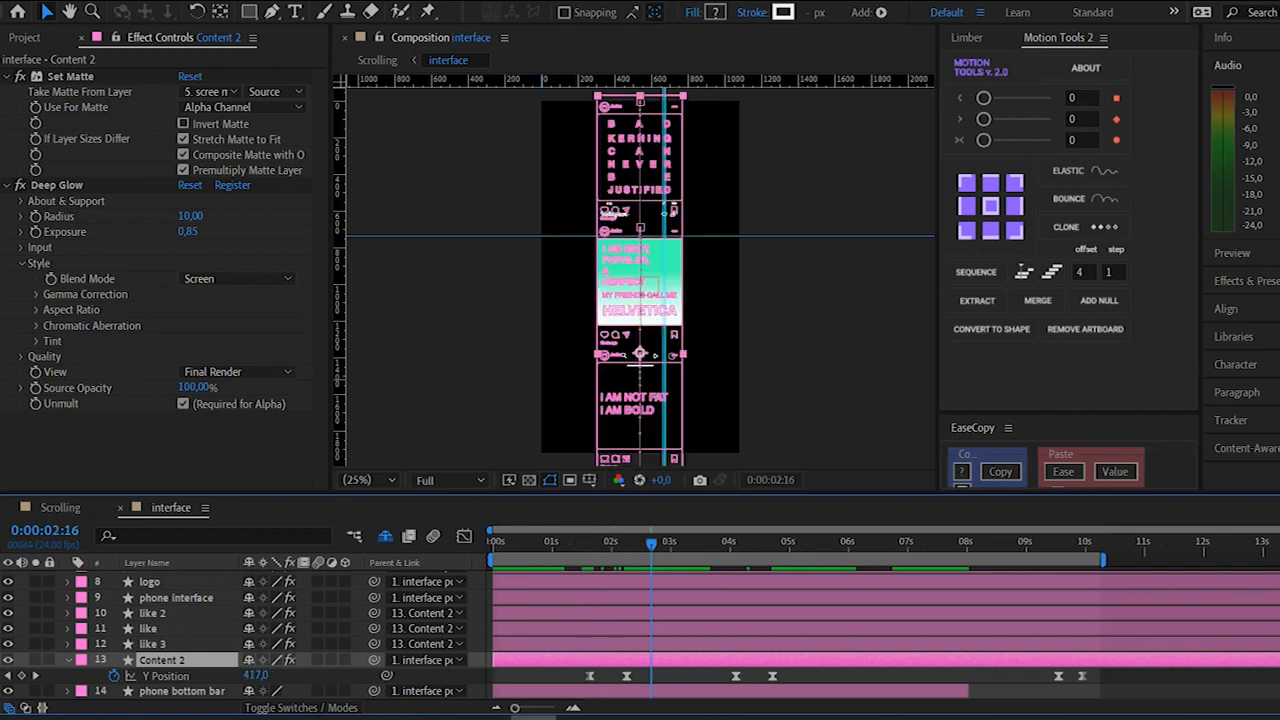
{"action": "left_click", "coordinate": [661, 541]}
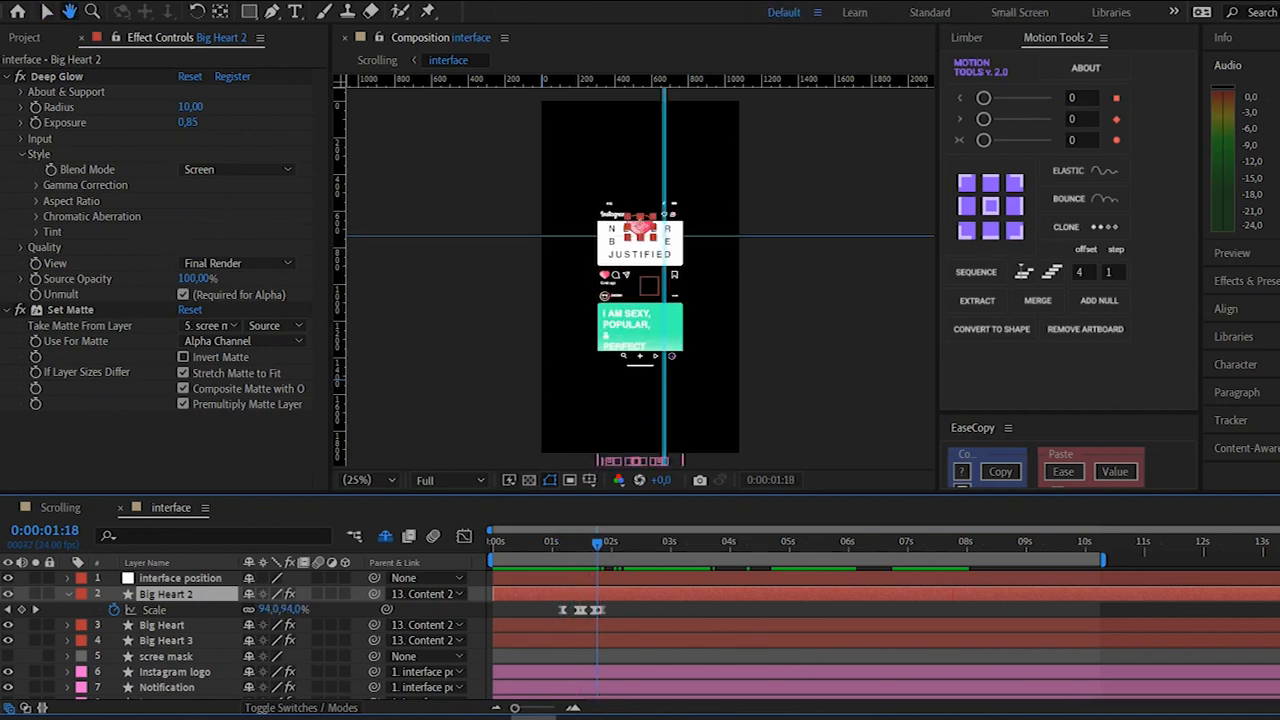
Lower the Composition panel's preview resolution
{"action": "left_click", "coordinate": [448, 480]}
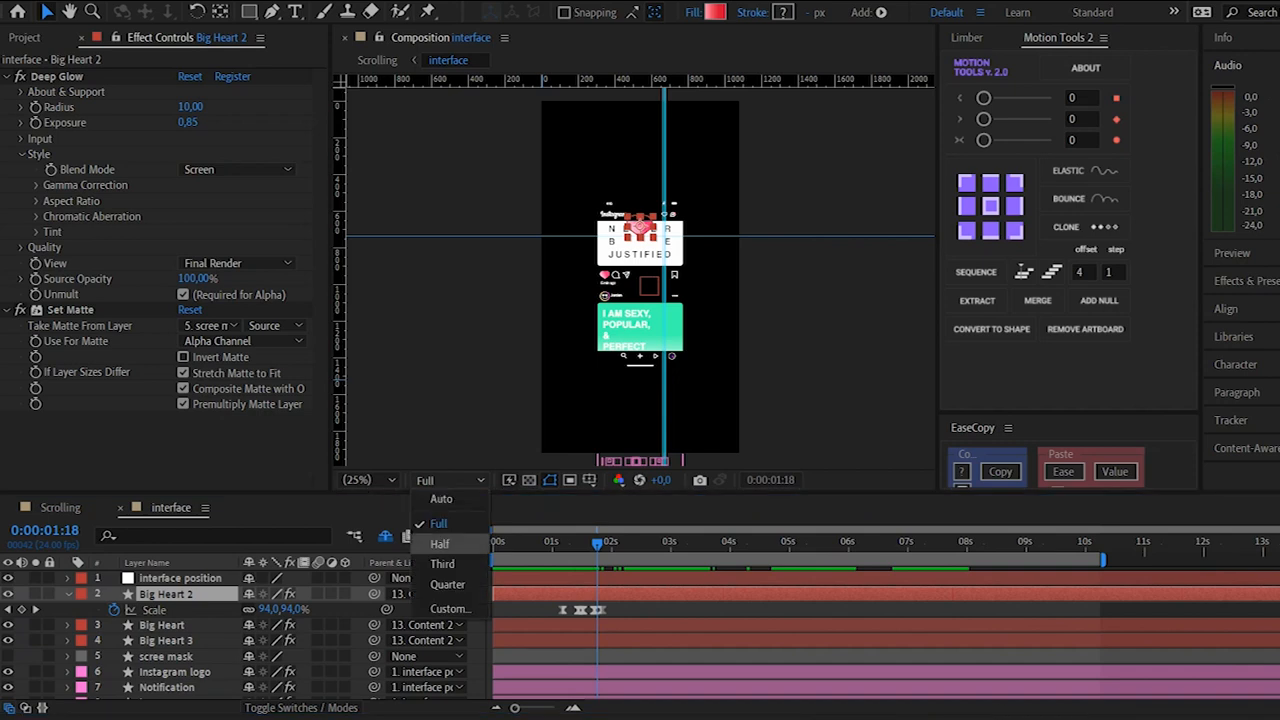
{"action": "left_click", "coordinate": [439, 543]}
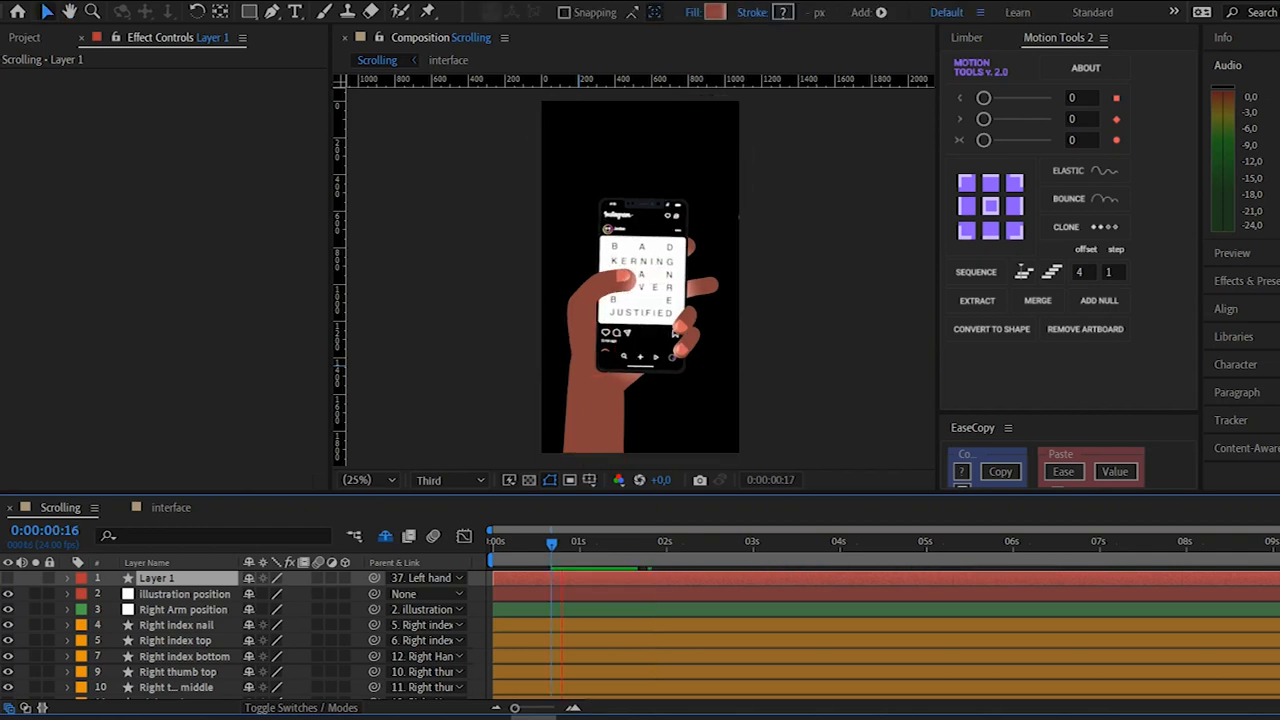
Scrub the timeline toward 6:23 and inspect Layer 1 and the Alarm layer's Y Position keyframes
{"action": "left_click", "coordinate": [659, 541]}
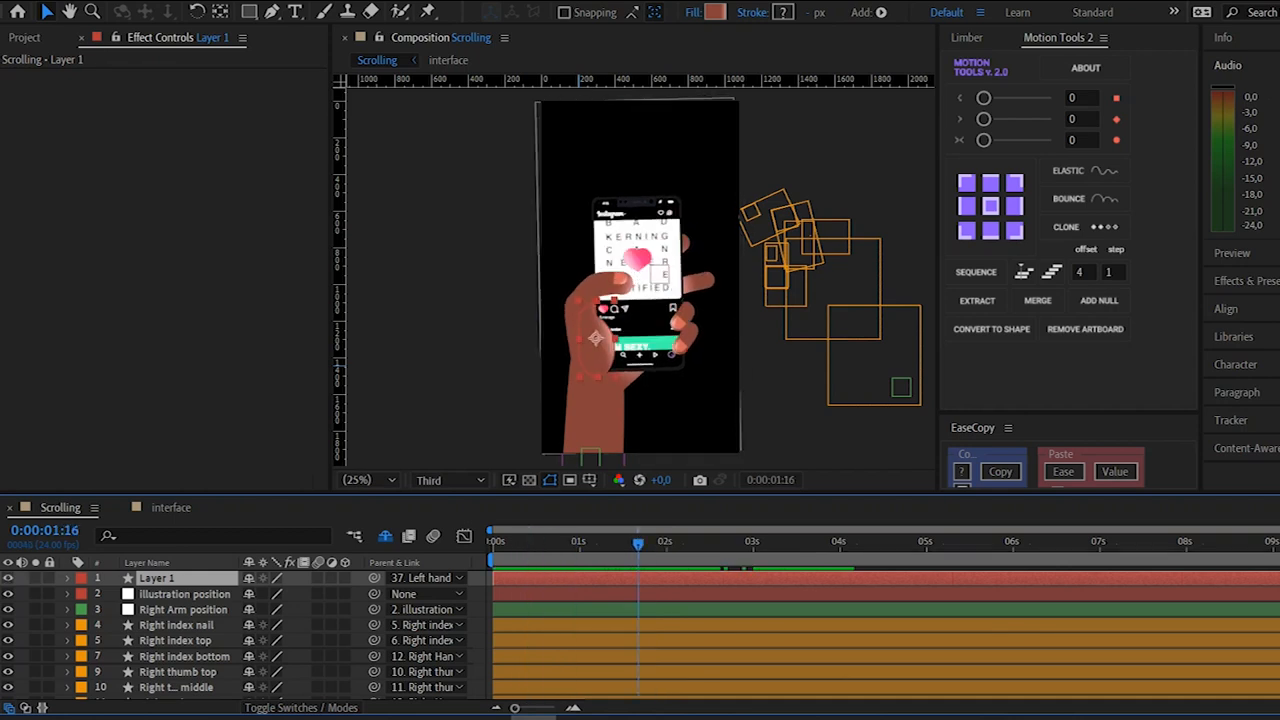
{"action": "left_click", "coordinate": [707, 541]}
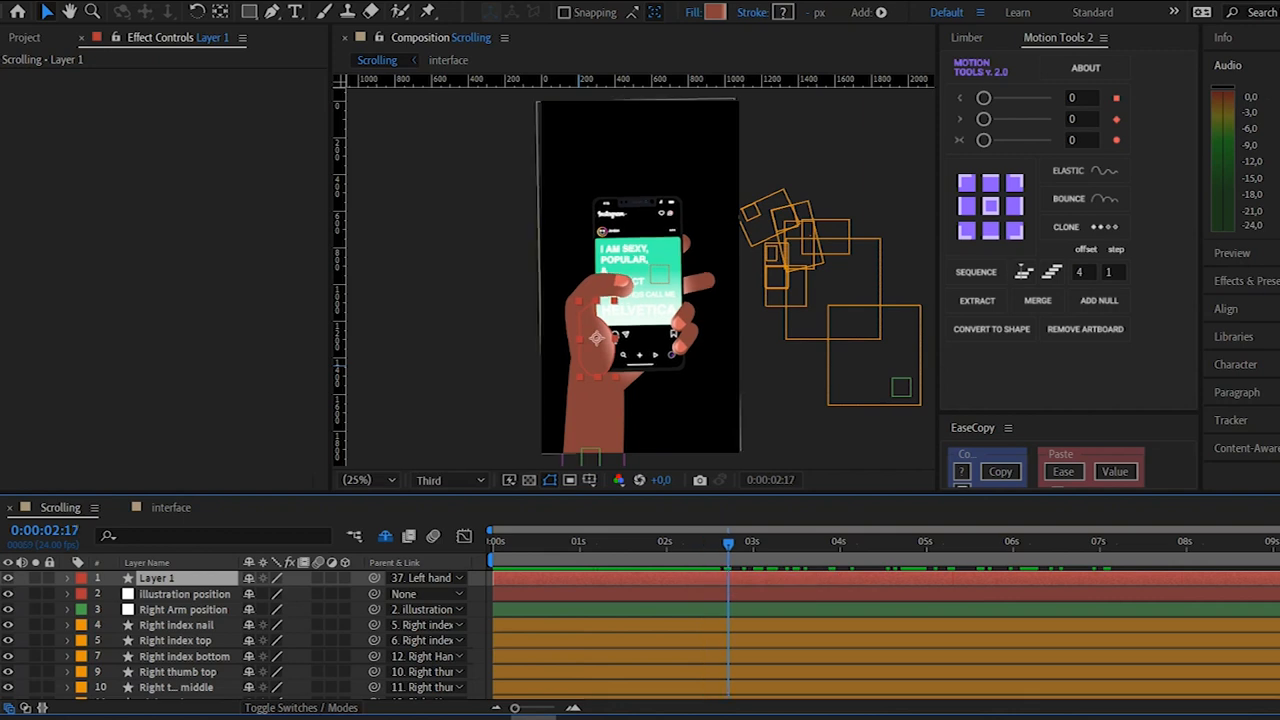
{"action": "left_click", "coordinate": [910, 541]}
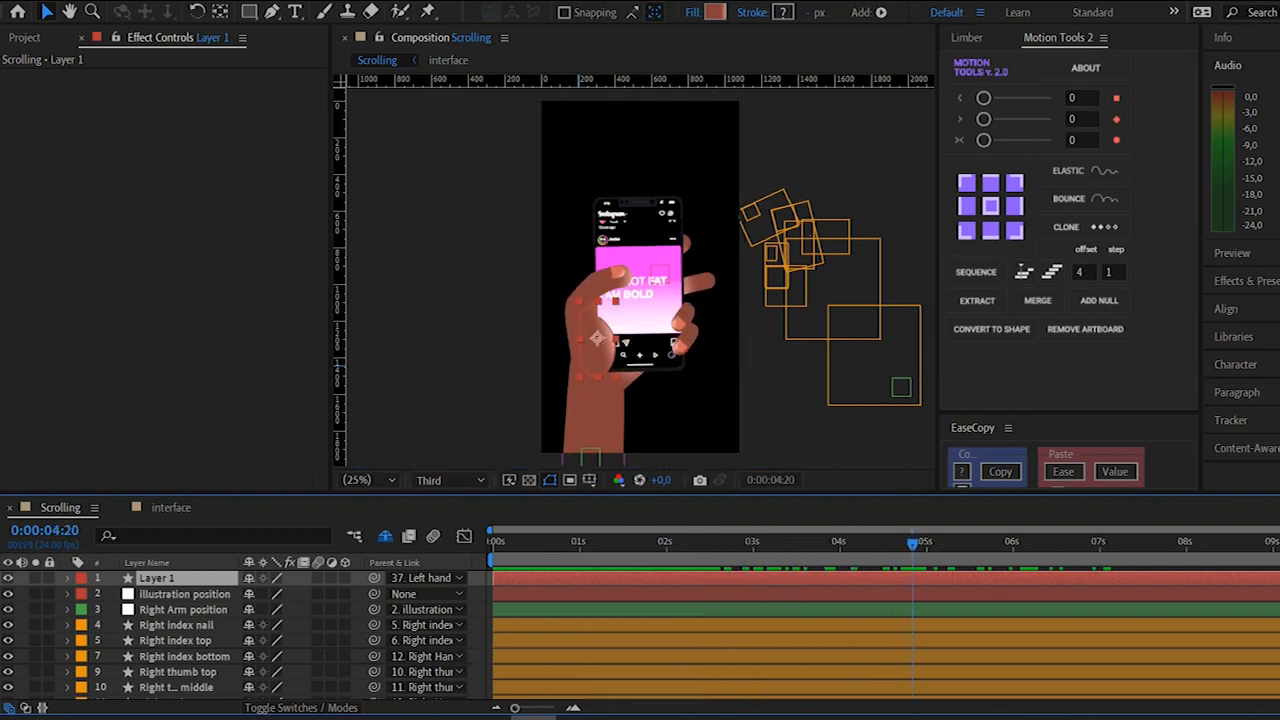
{"action": "left_click", "coordinate": [1053, 540]}
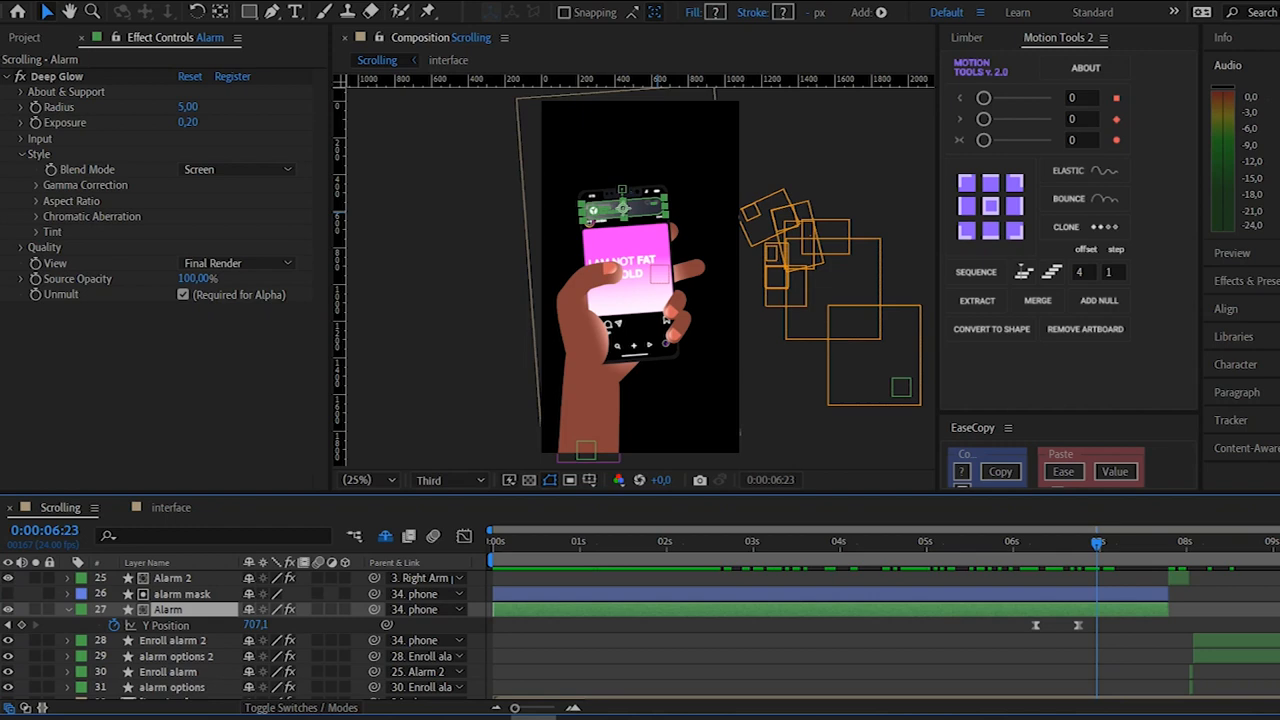
Select the alarm mask and Alarm layers, then move later to see the interface Blurriness keyframes
{"action": "left_click", "coordinate": [183, 593]}
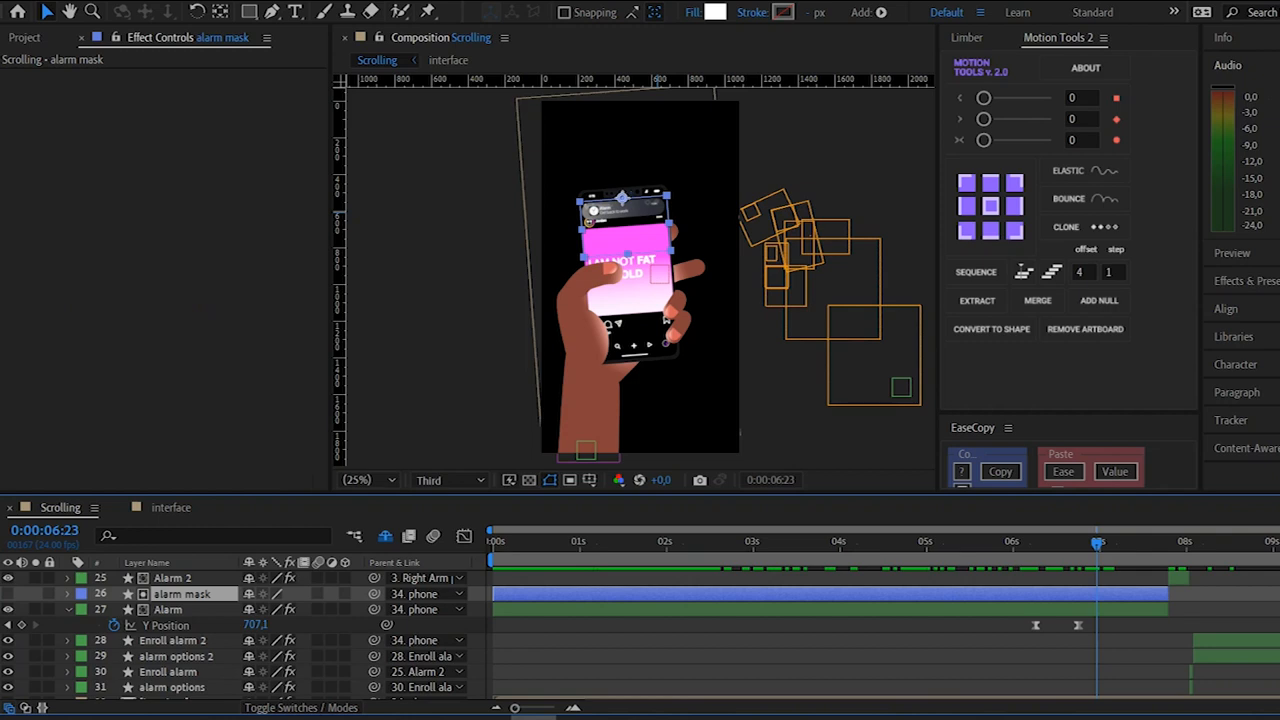
{"action": "left_click", "coordinate": [168, 609]}
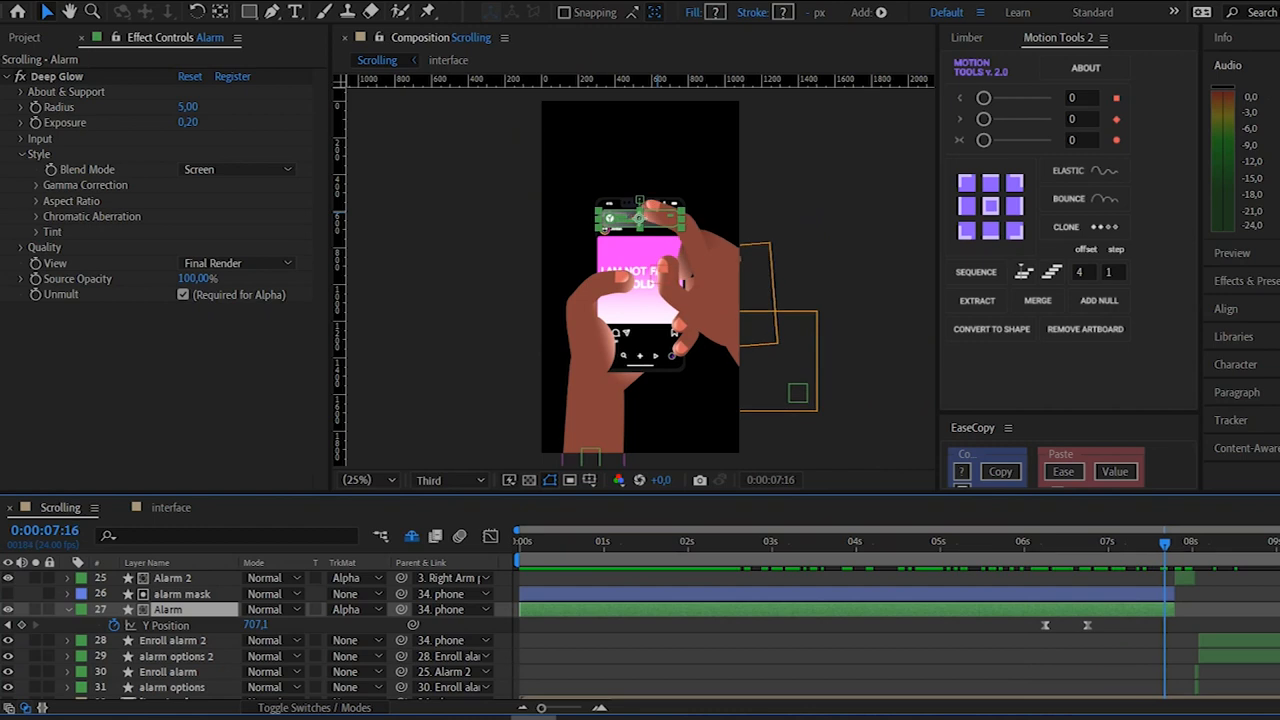
{"action": "left_click", "coordinate": [1188, 541]}
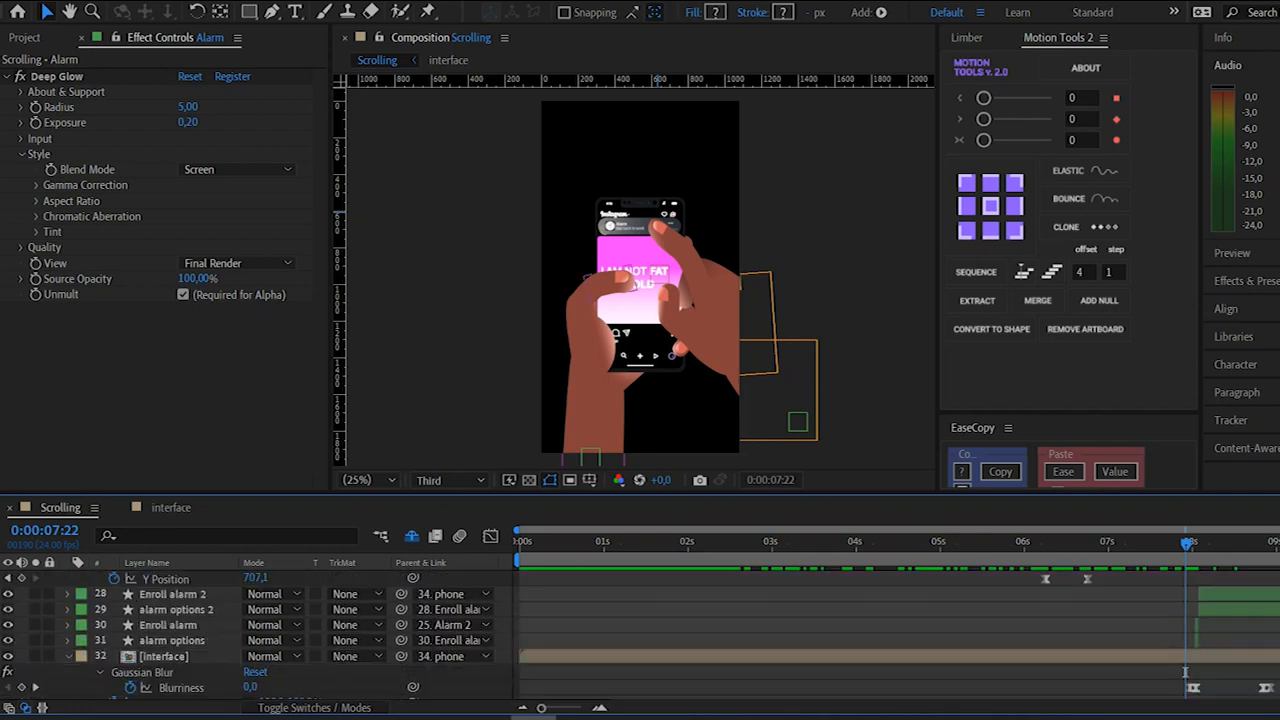
Scroll down and select Right Arm position to show its X and Y Position keyframes
{"action": "scroll", "scroll_direction": "down", "scroll_amount": 3}
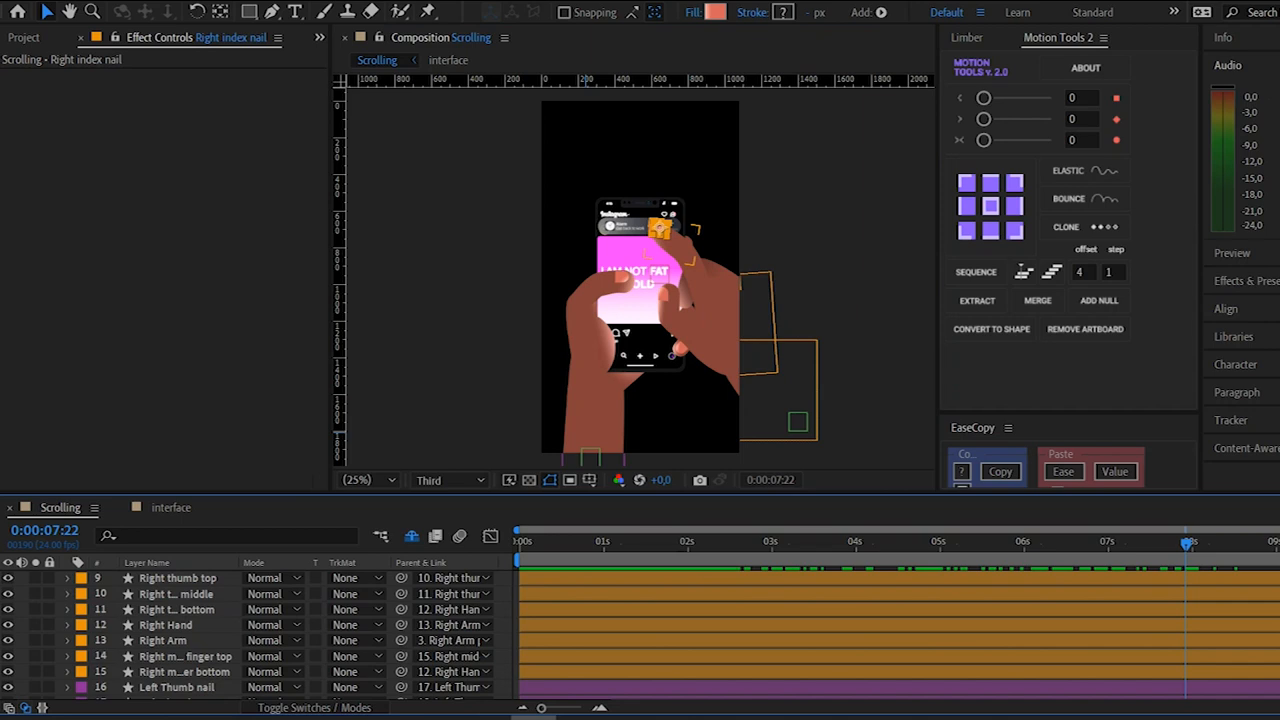
{"action": "left_click", "coordinate": [183, 624]}
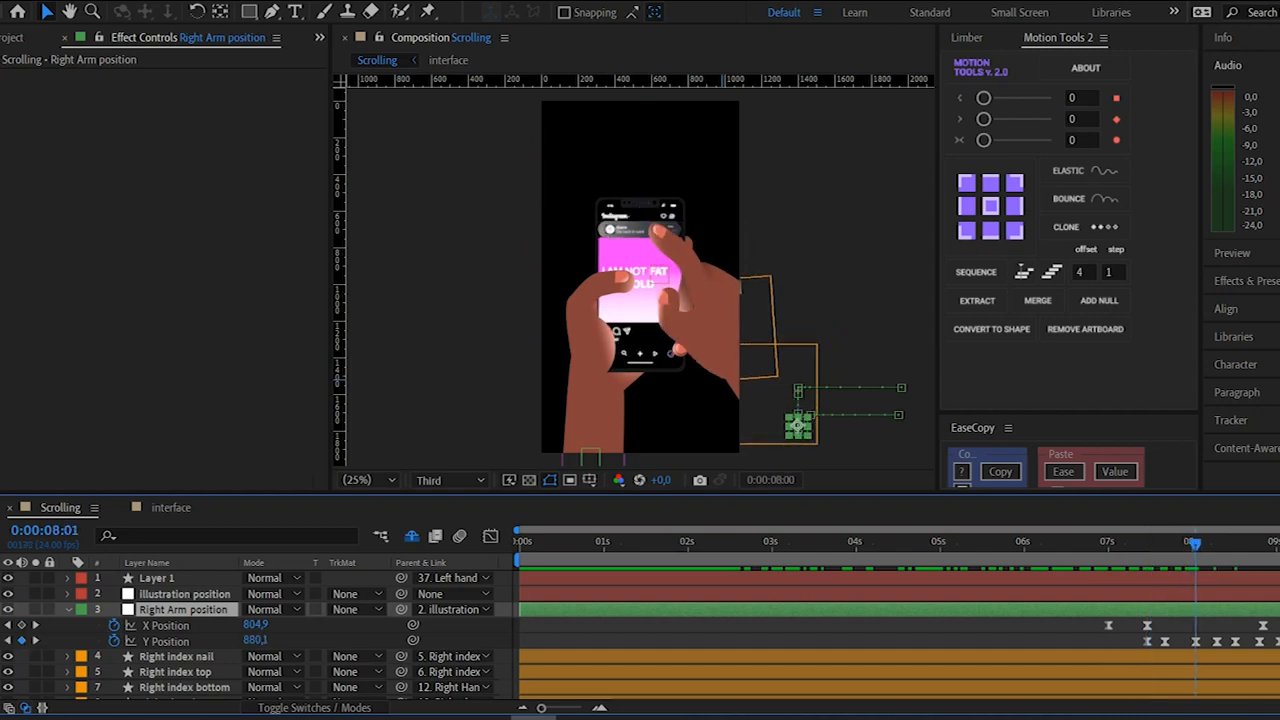
Select the Right index fingertip layer at the 8:15 tap, then the alarm options 2 layer
{"action": "left_click", "coordinate": [1140, 541]}
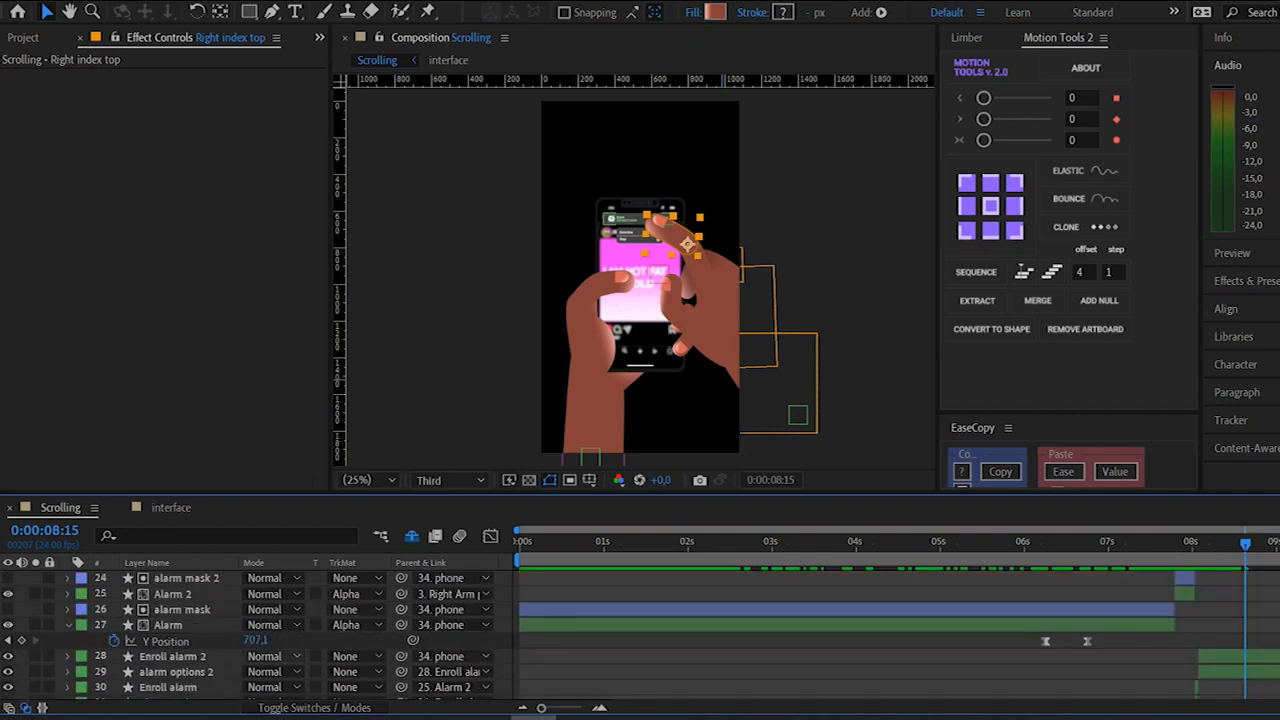
{"action": "left_click", "coordinate": [176, 671]}
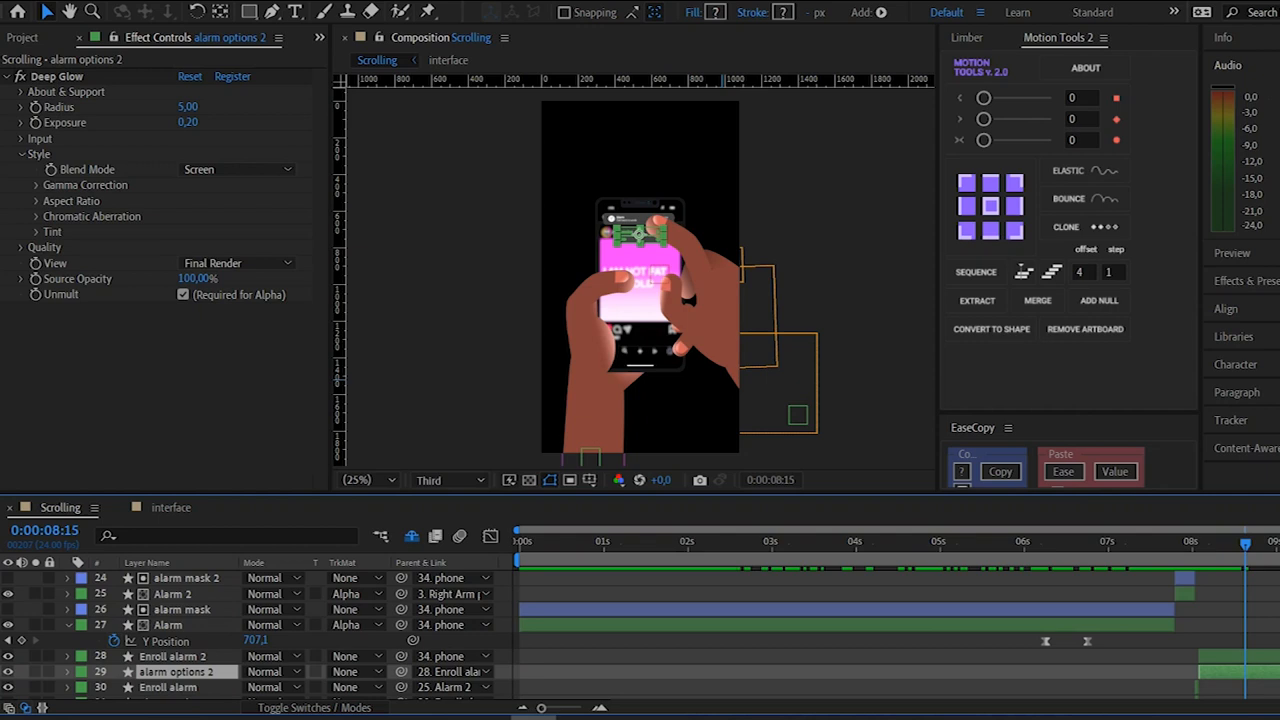
Inspect the Deep Glow effects (Radius 5, Exposure 0.2) on Enroll alarm 2, Alarm 2 and alarm options 2
{"action": "left_click", "coordinate": [175, 656]}
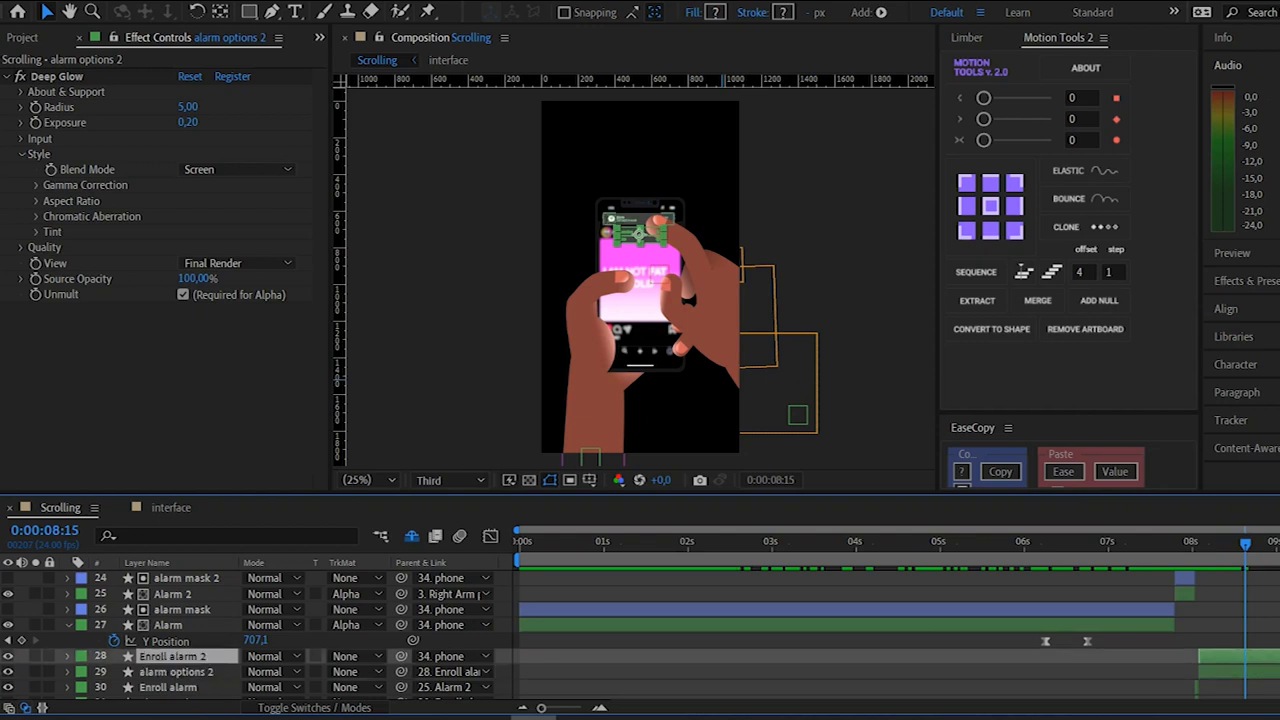
{"action": "left_click", "coordinate": [175, 655]}
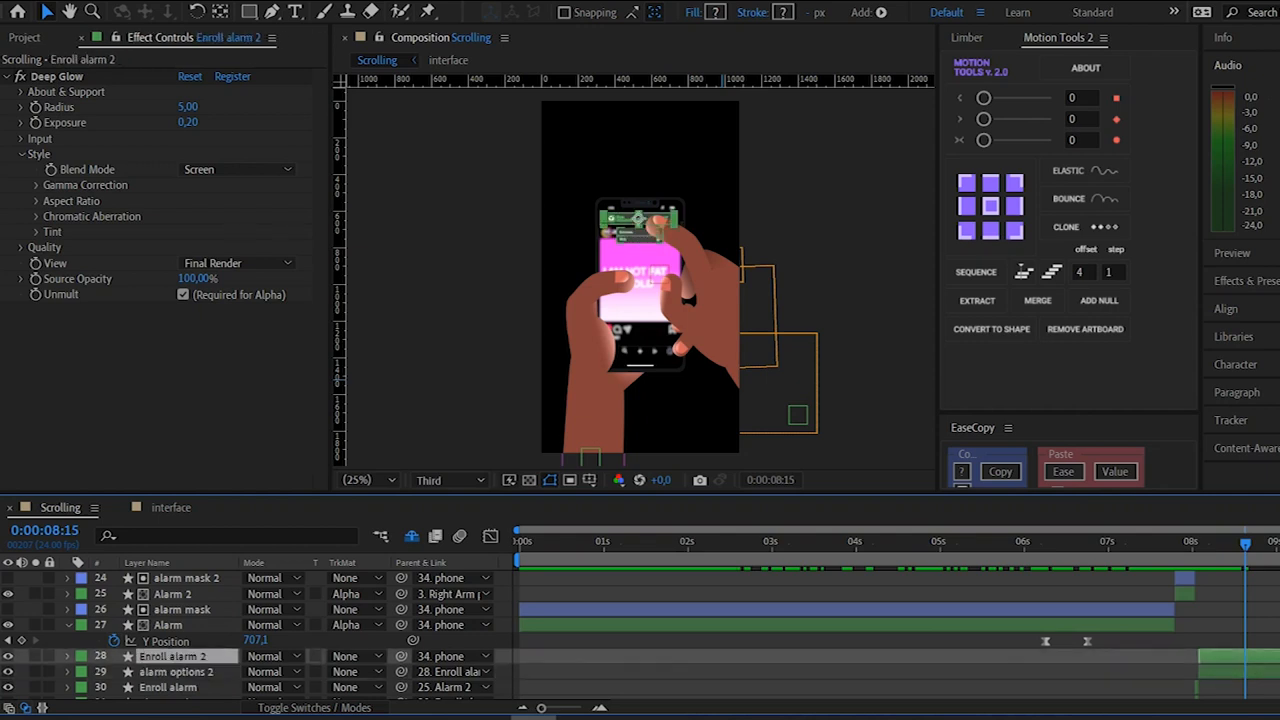
{"action": "left_click", "coordinate": [168, 624]}
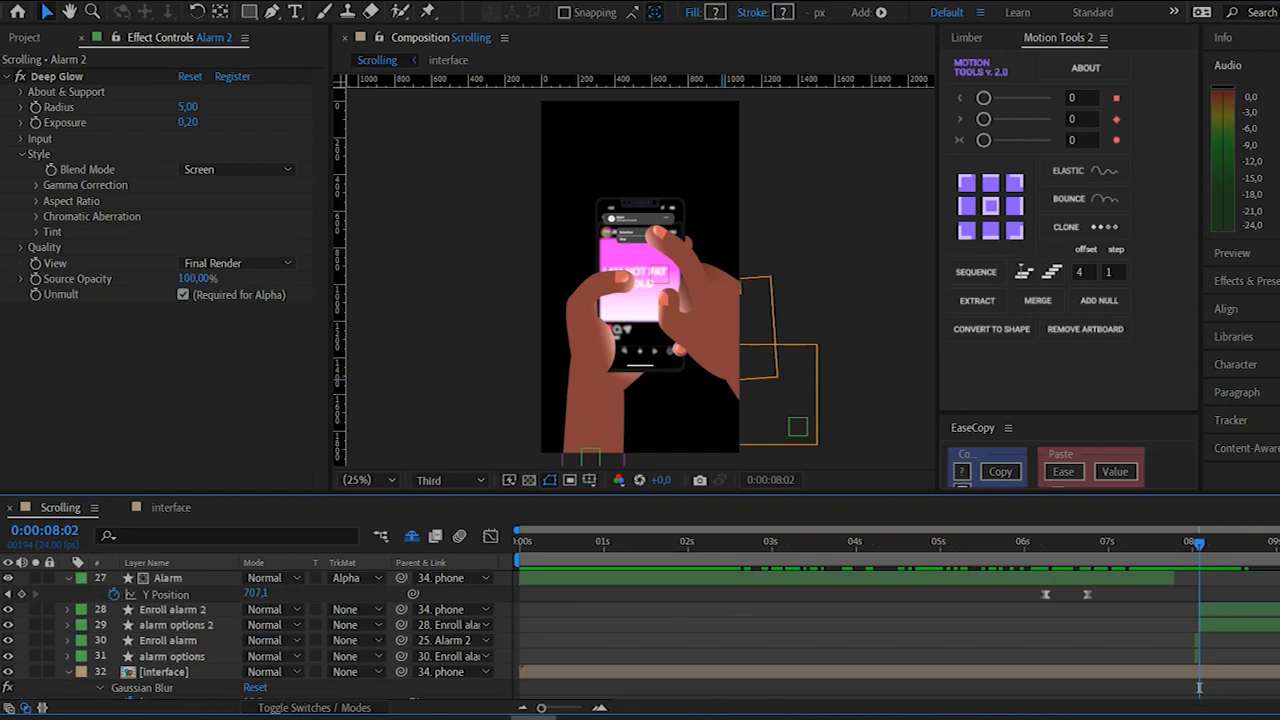
{"action": "left_click", "coordinate": [180, 624]}
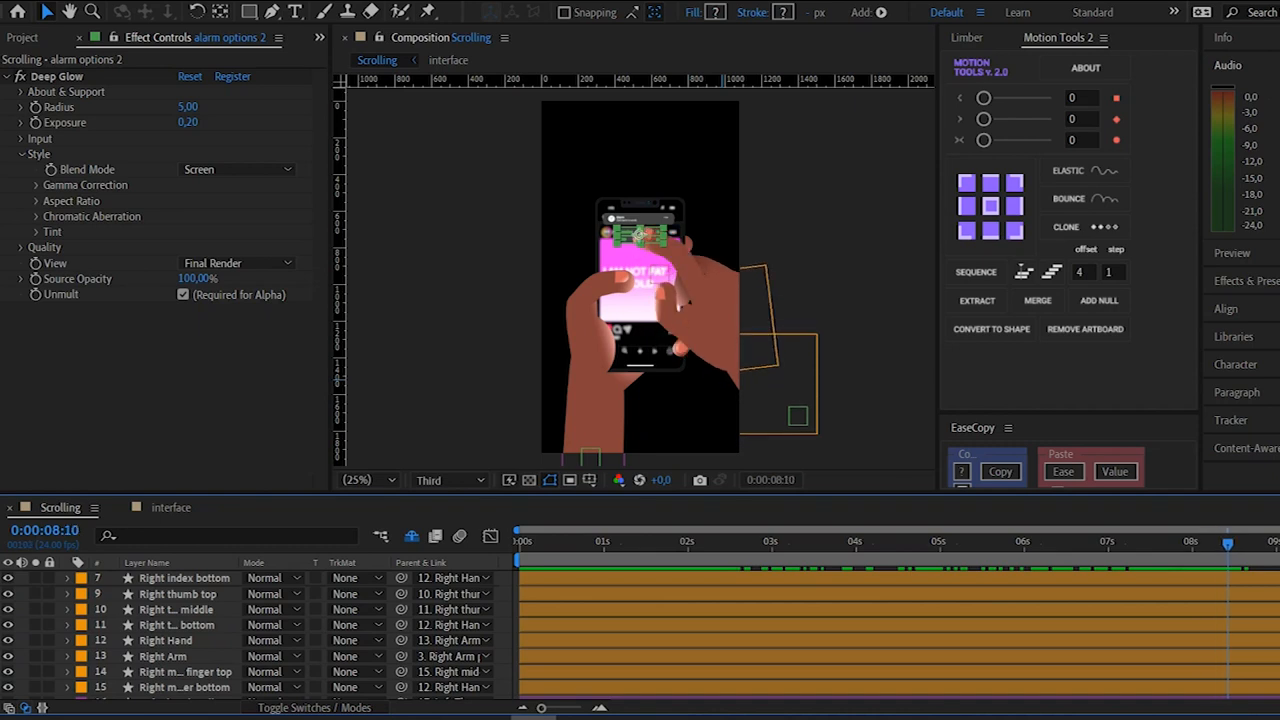
Scroll the timeline near 8:22 to alarm options 2's Color keyframes beside the interface Blurriness keyframes
{"action": "scroll", "scroll_direction": "down", "scroll_amount": 3}
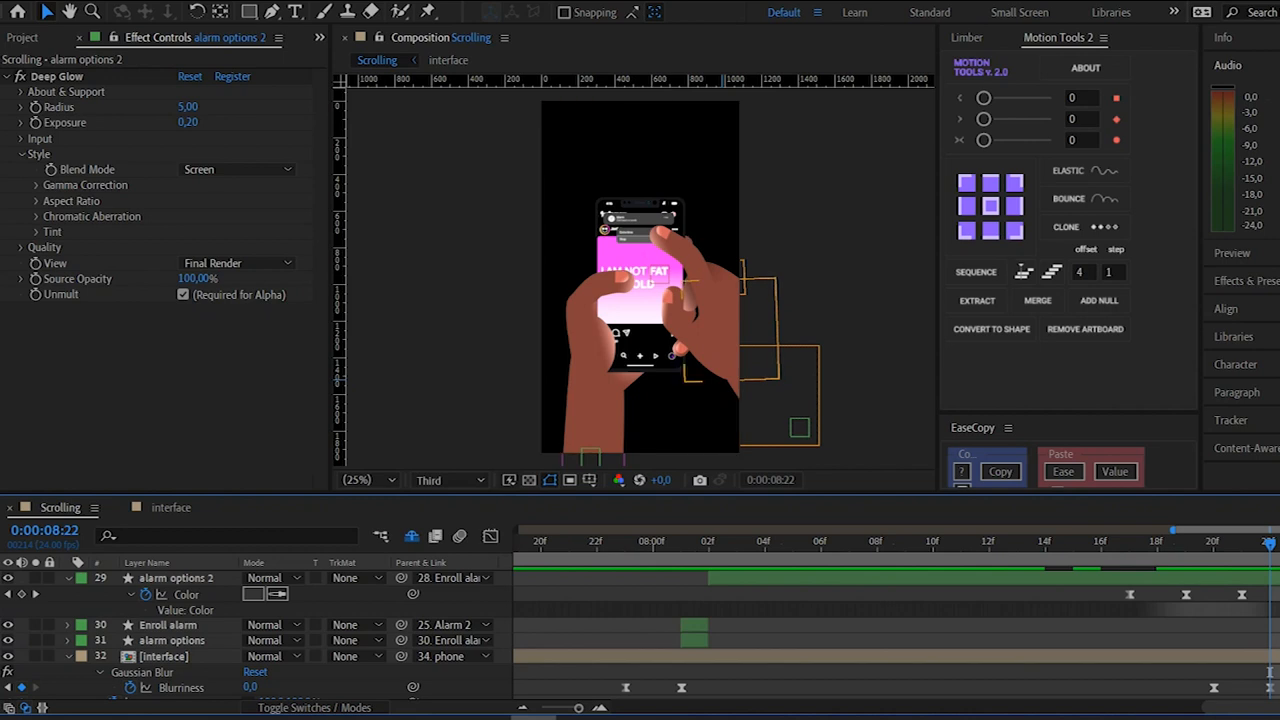
{"action": "mouse_move", "coordinate": [1185, 541]}
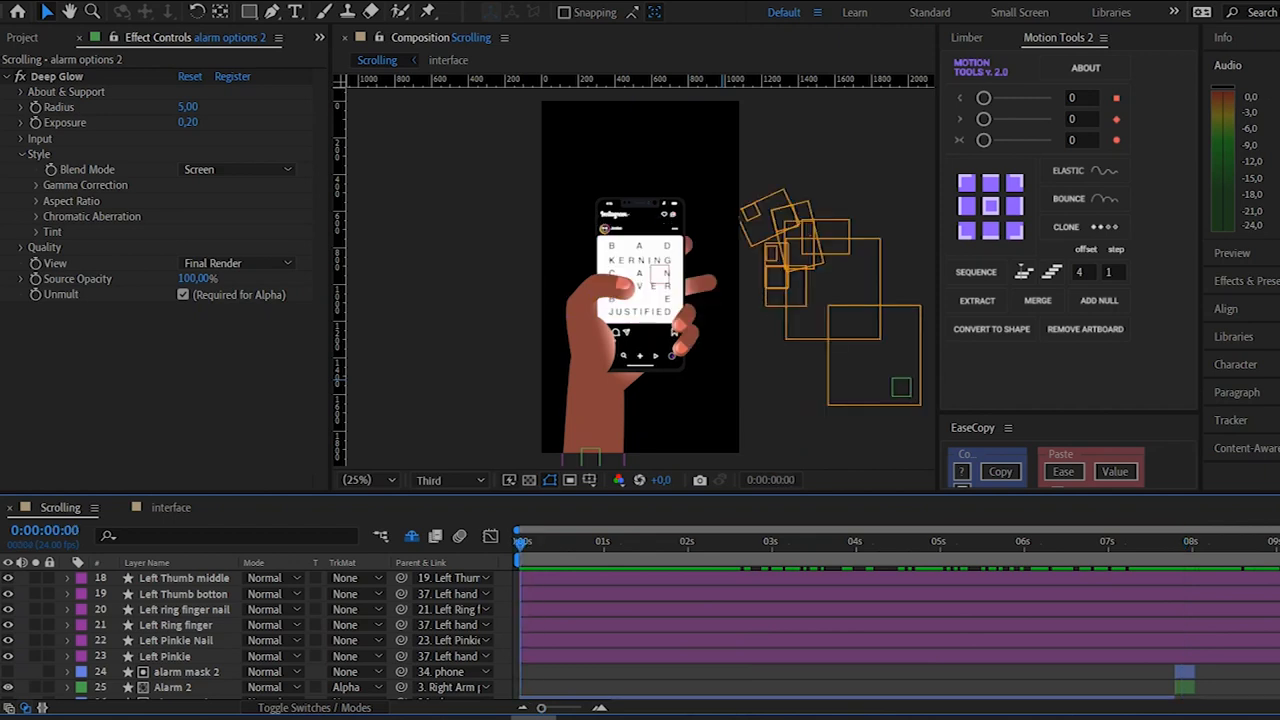
Preview the Scrolling composition's feed animation from near the start
{"action": "left_click", "coordinate": [849, 540]}
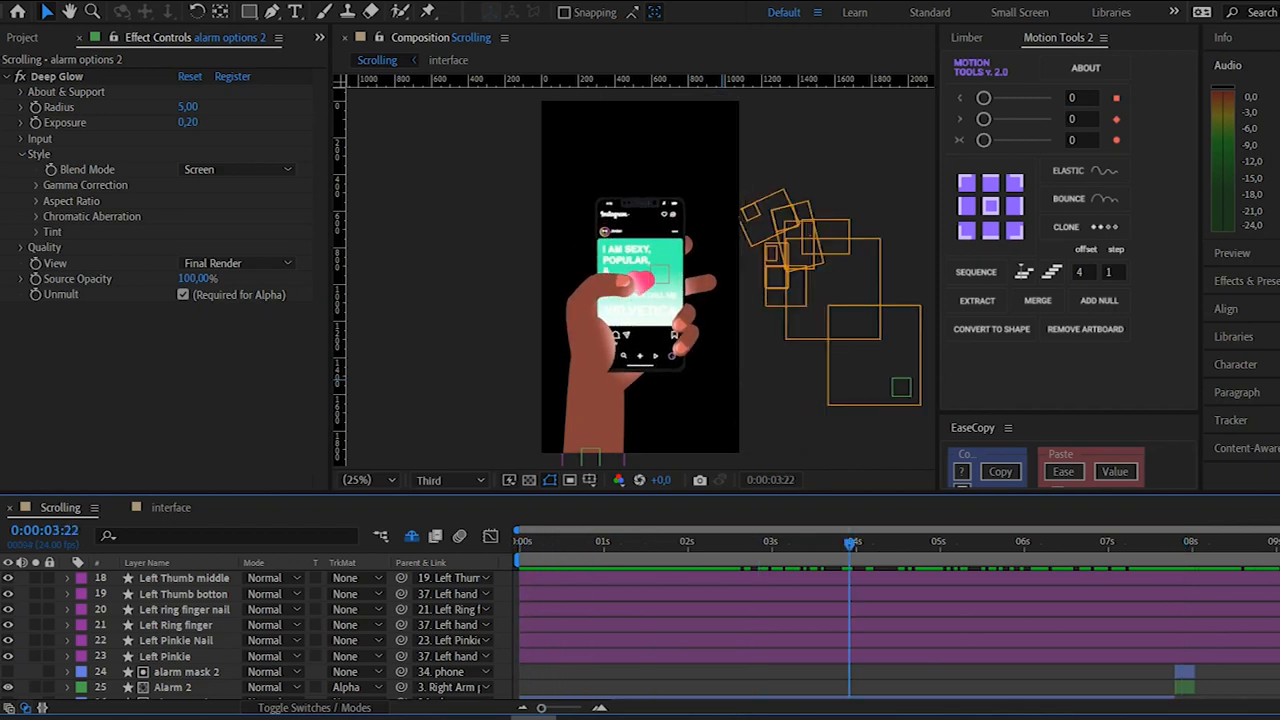